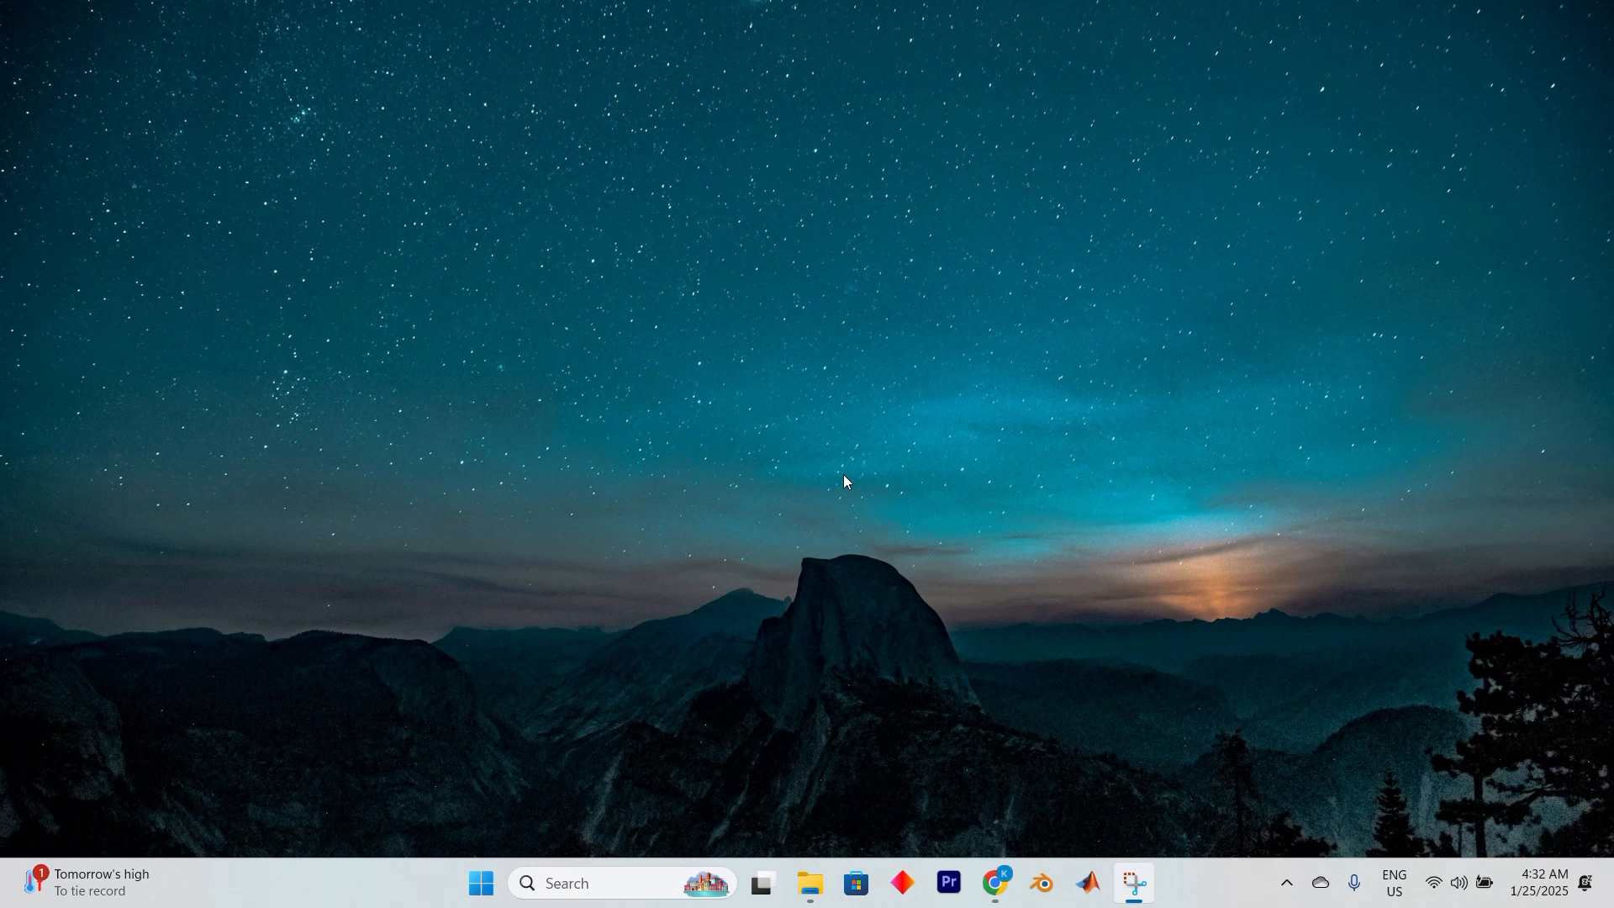
pyautogui.moveTo(1010, 776)
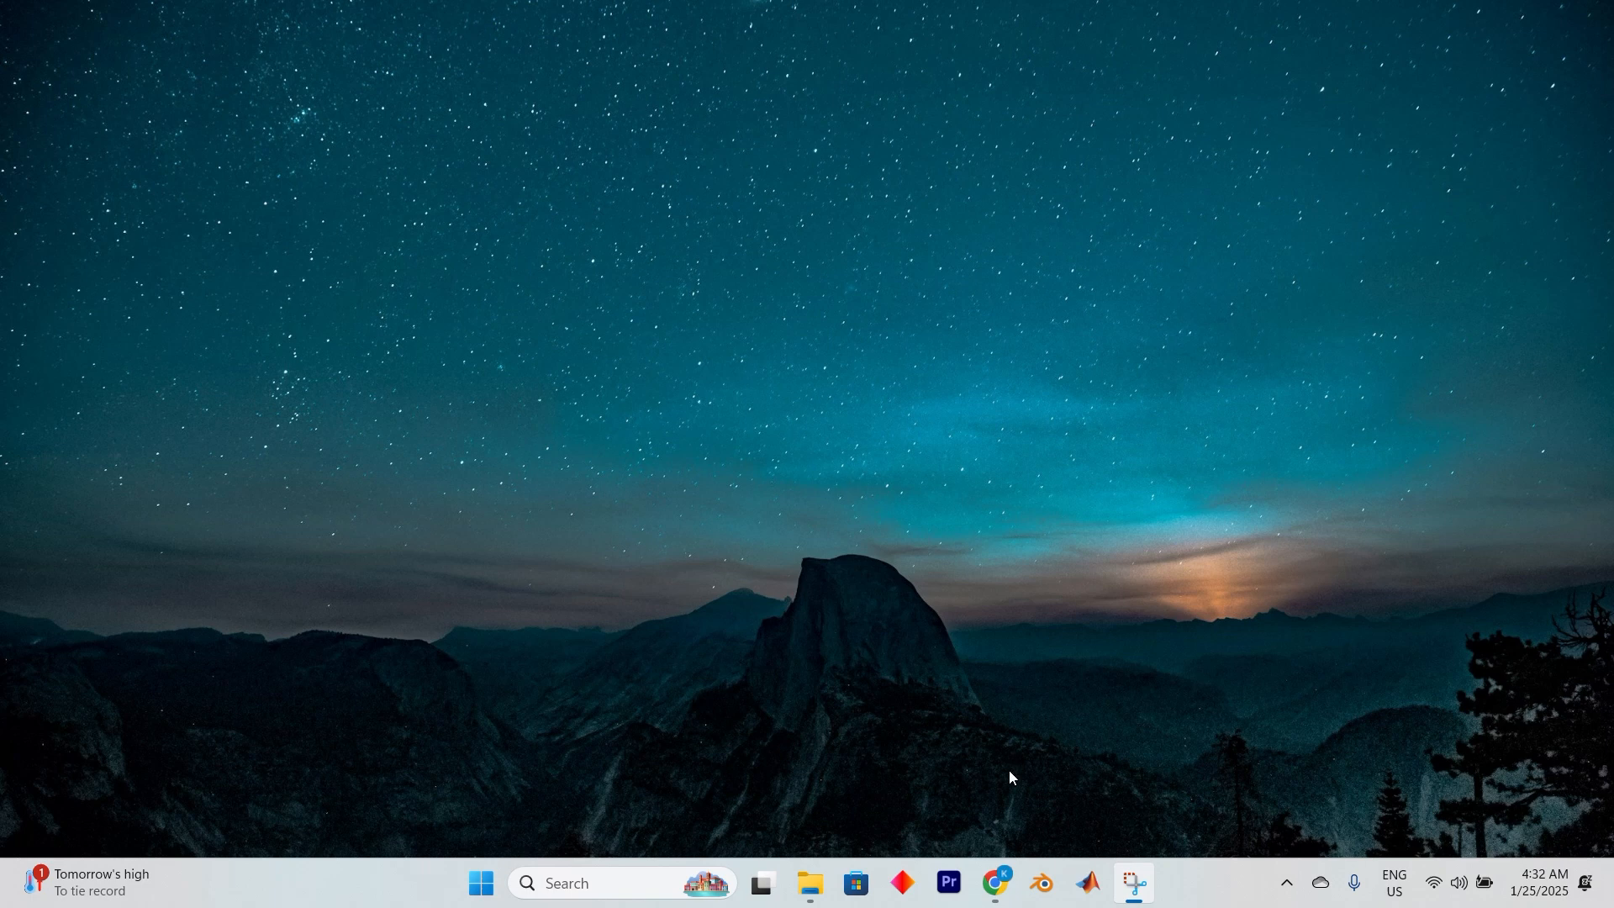
pyautogui.moveTo(871, 502)
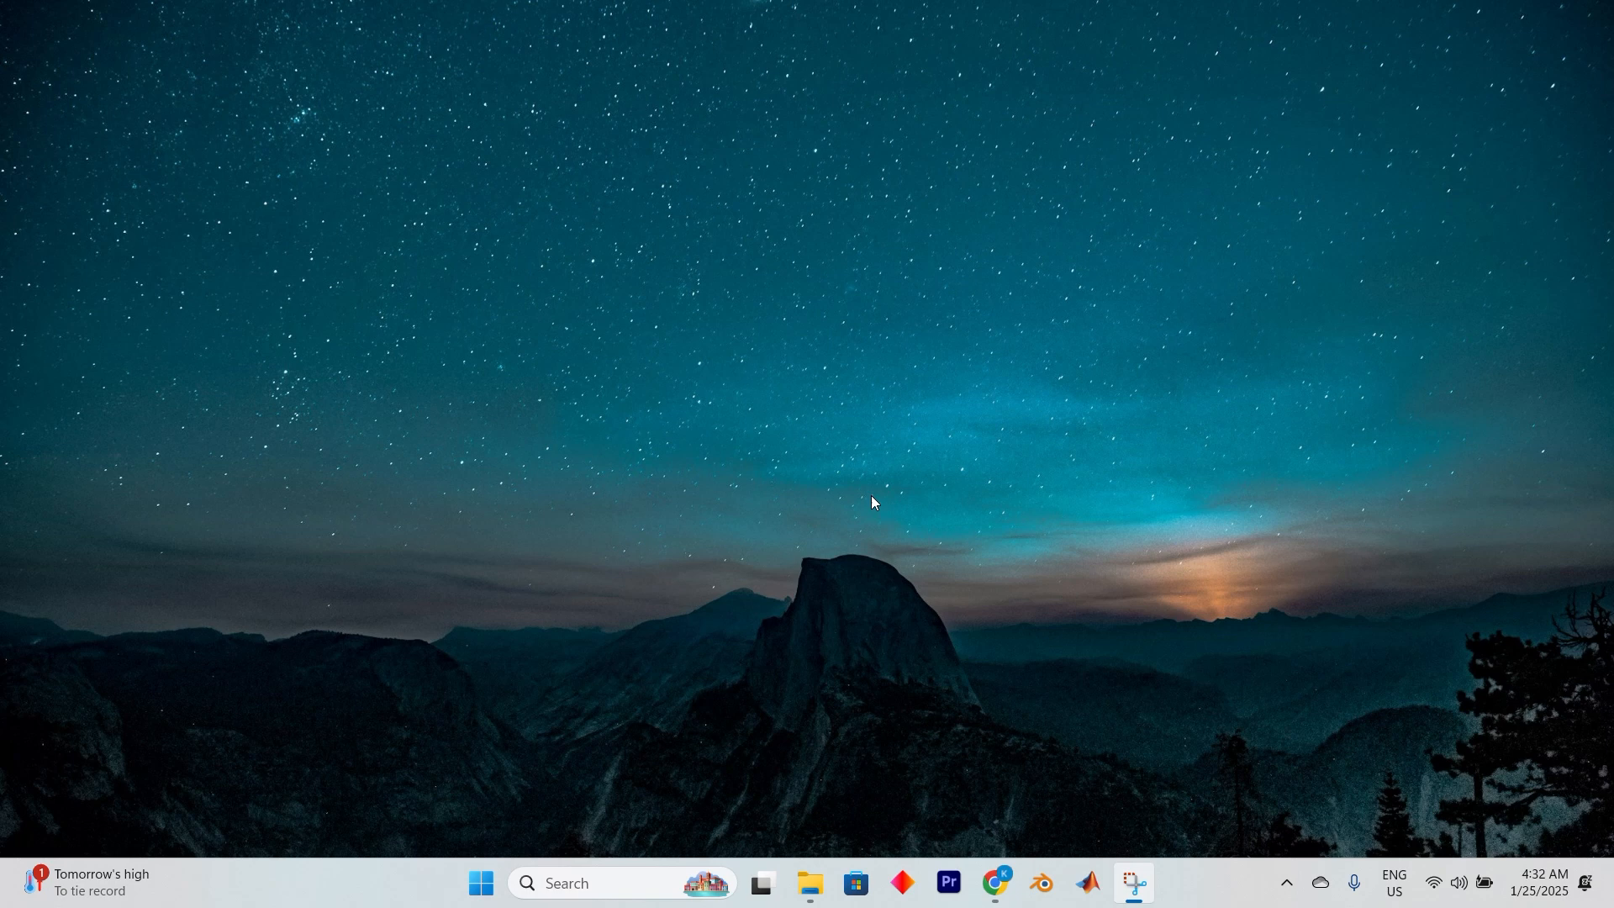
# Step: Search Google for "riot games" in a new Chrome tab
pyautogui.click(994, 891)
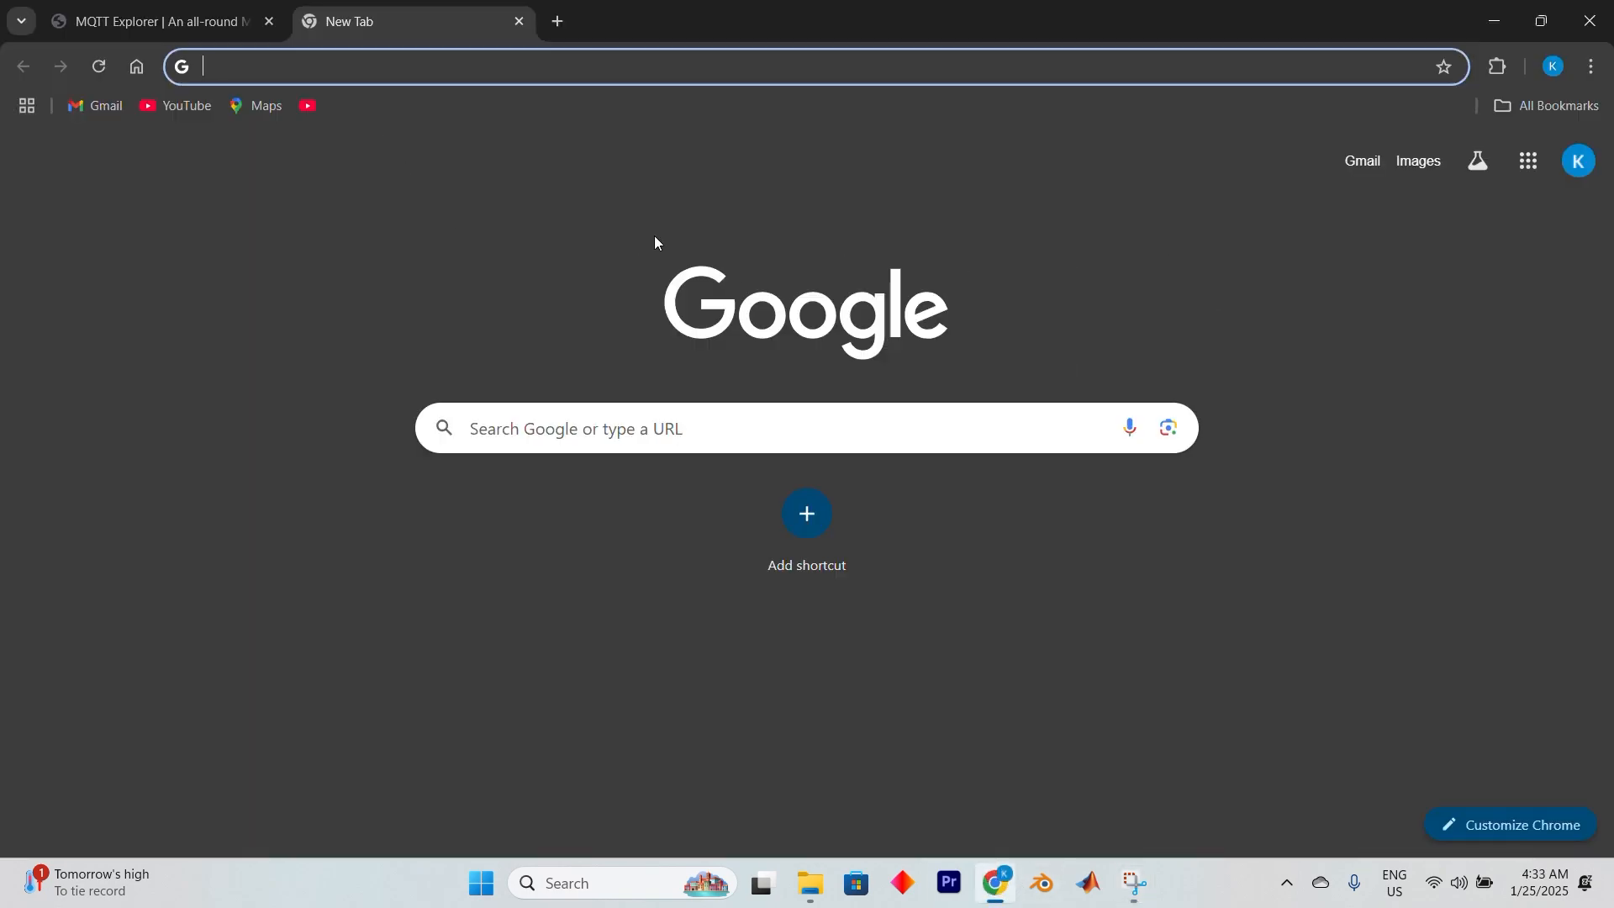
pyautogui.write('t')
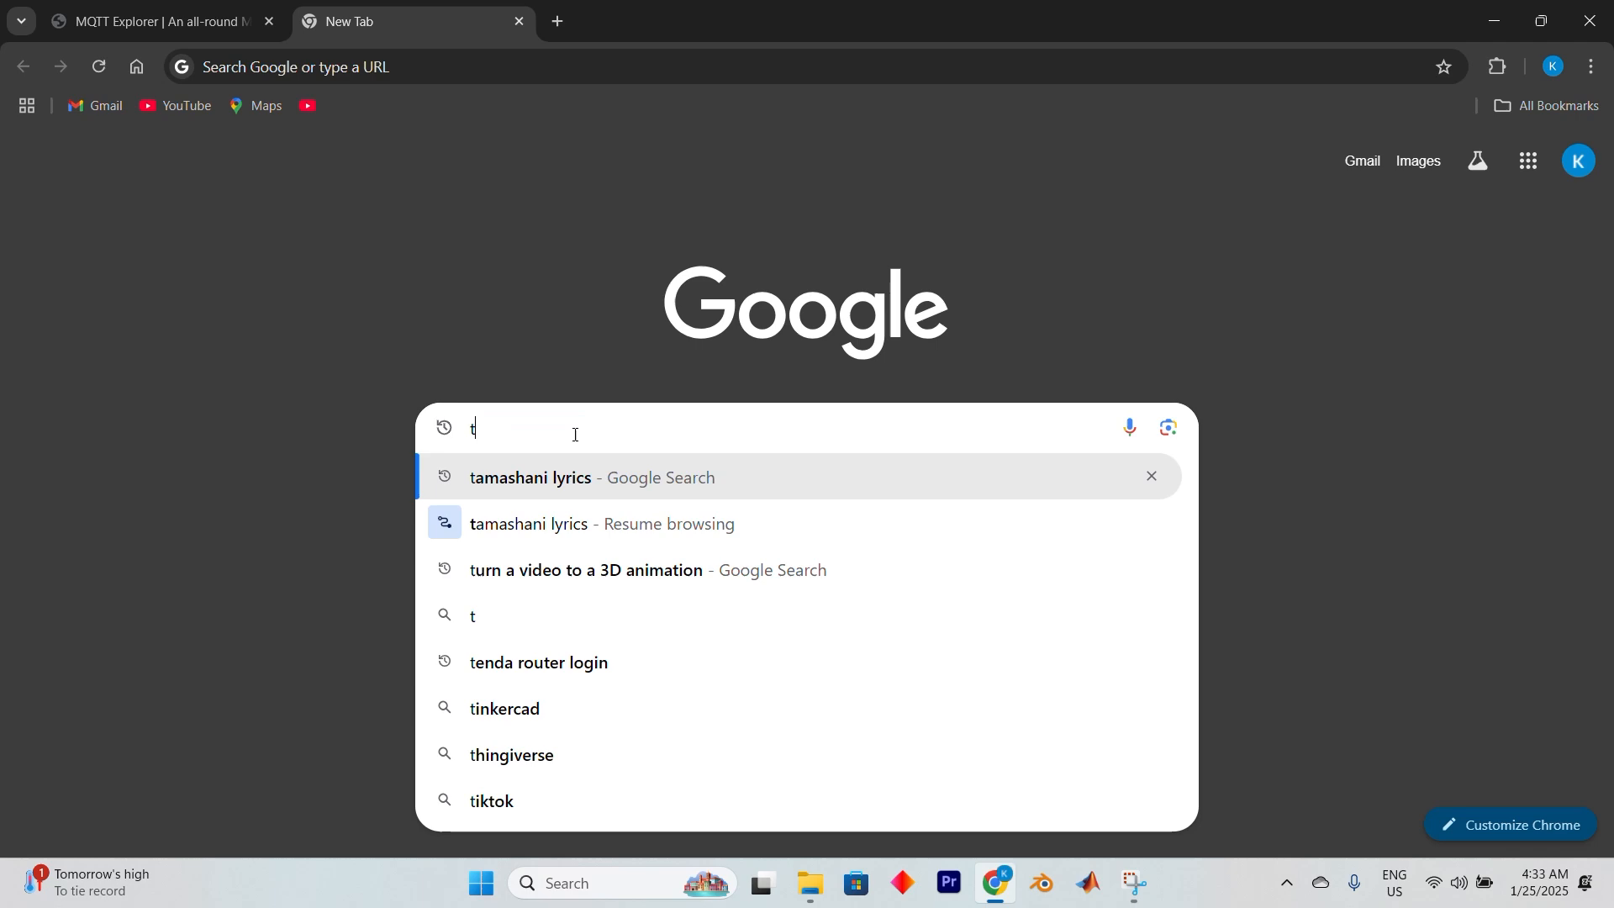
pyautogui.write('riot games')
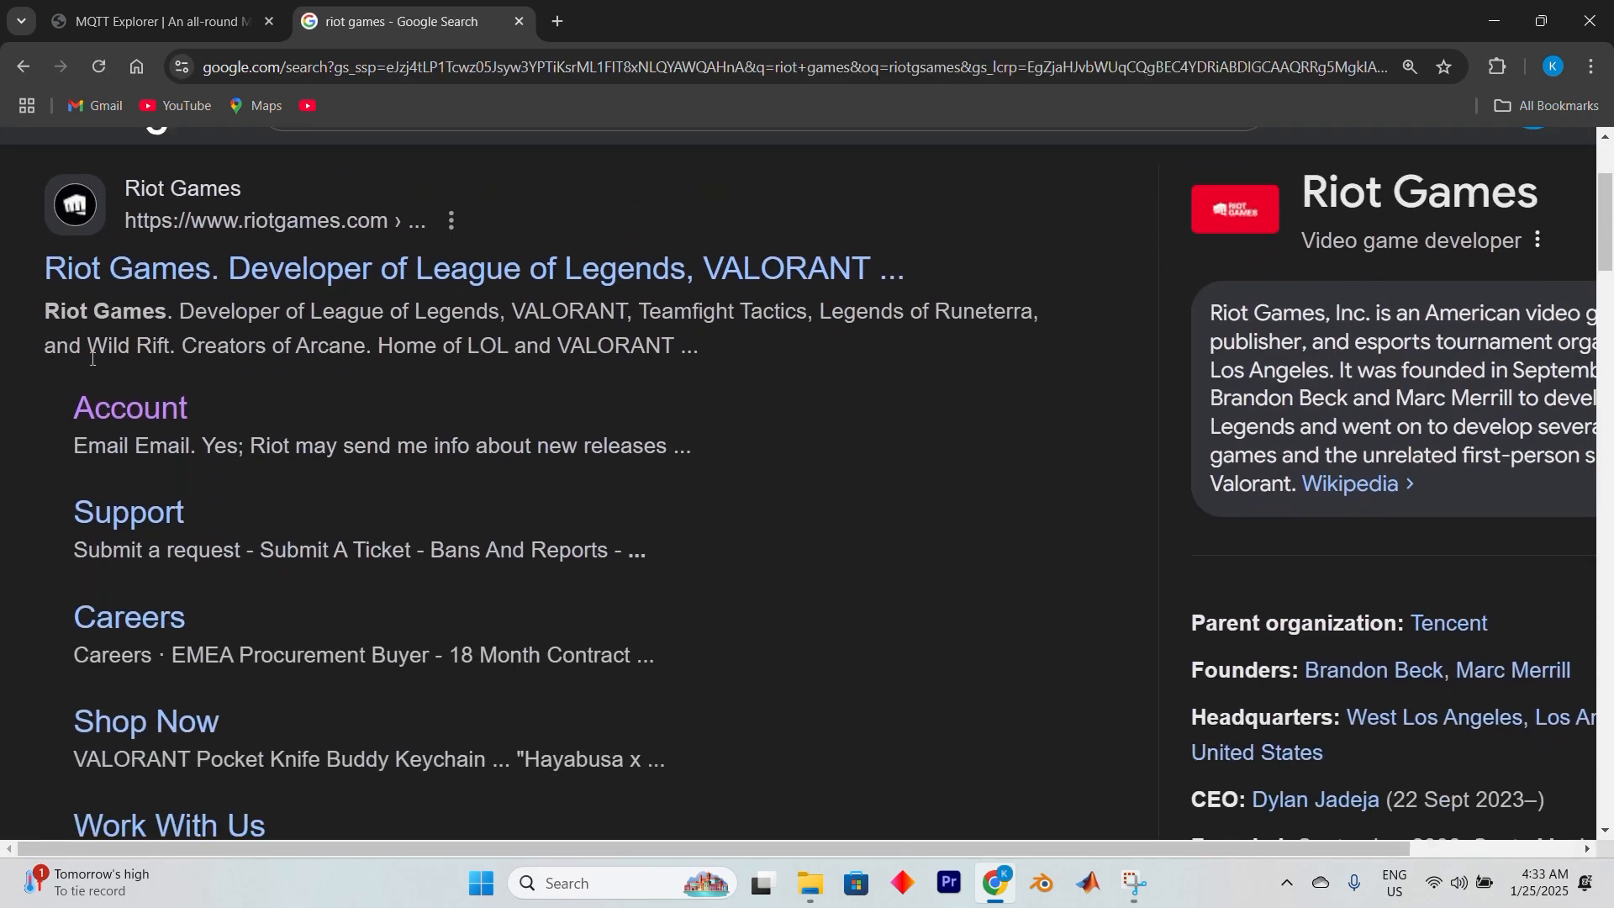
# Step: Follow the Account sitelink to the Riot ID settings page
pyautogui.click(129, 407)
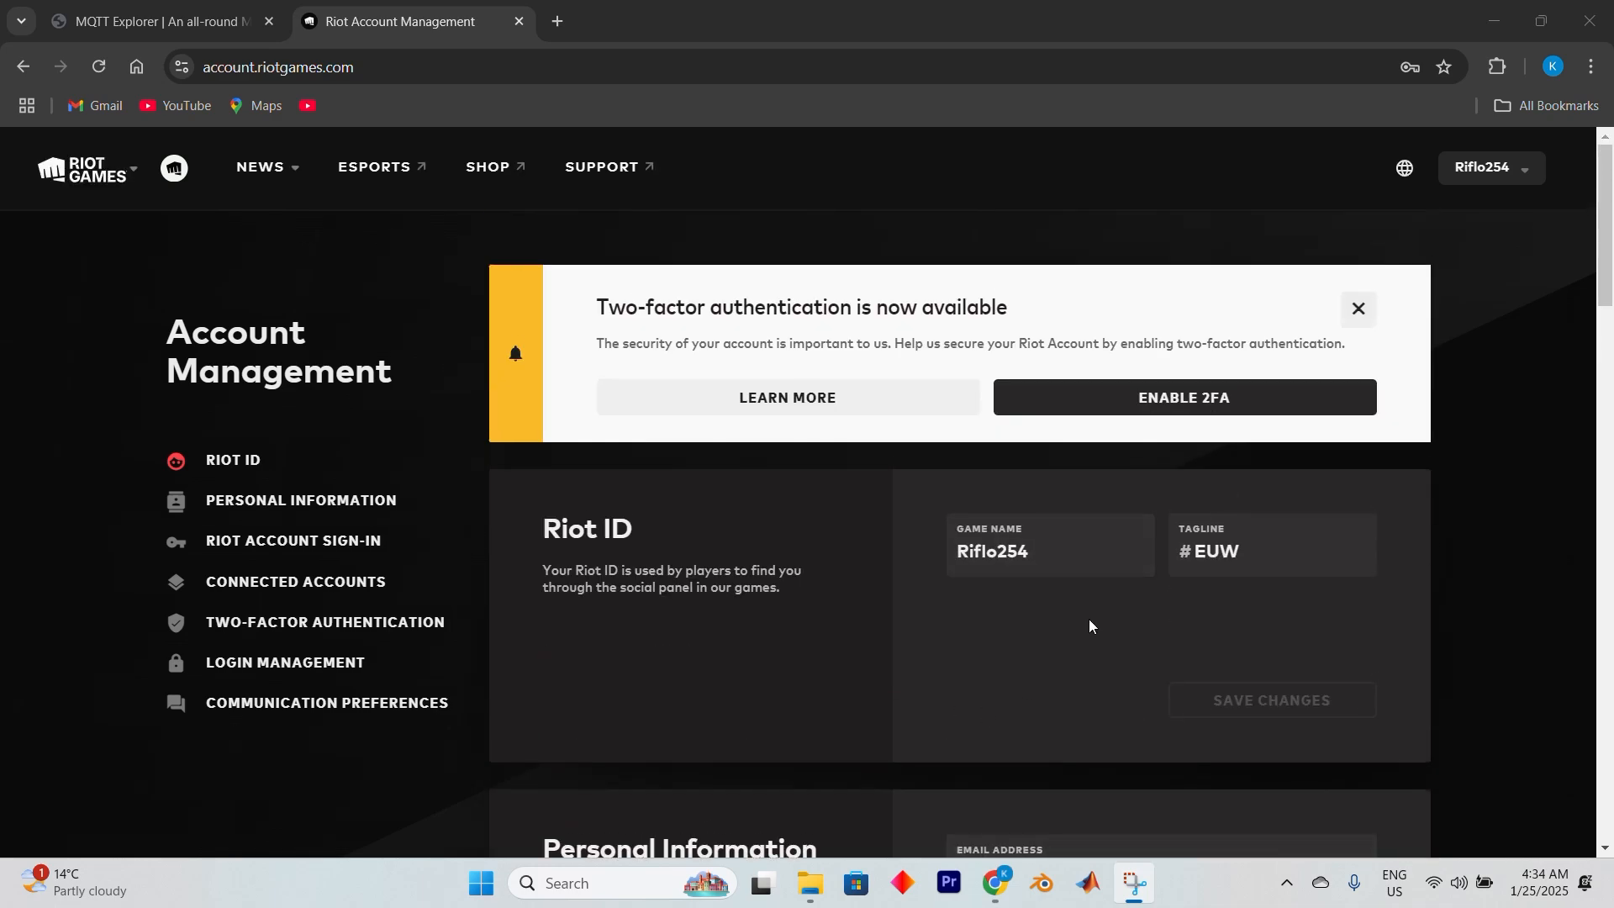
# Step: Scroll down to the email, country/region and date of birth fields
pyautogui.scroll(-3)
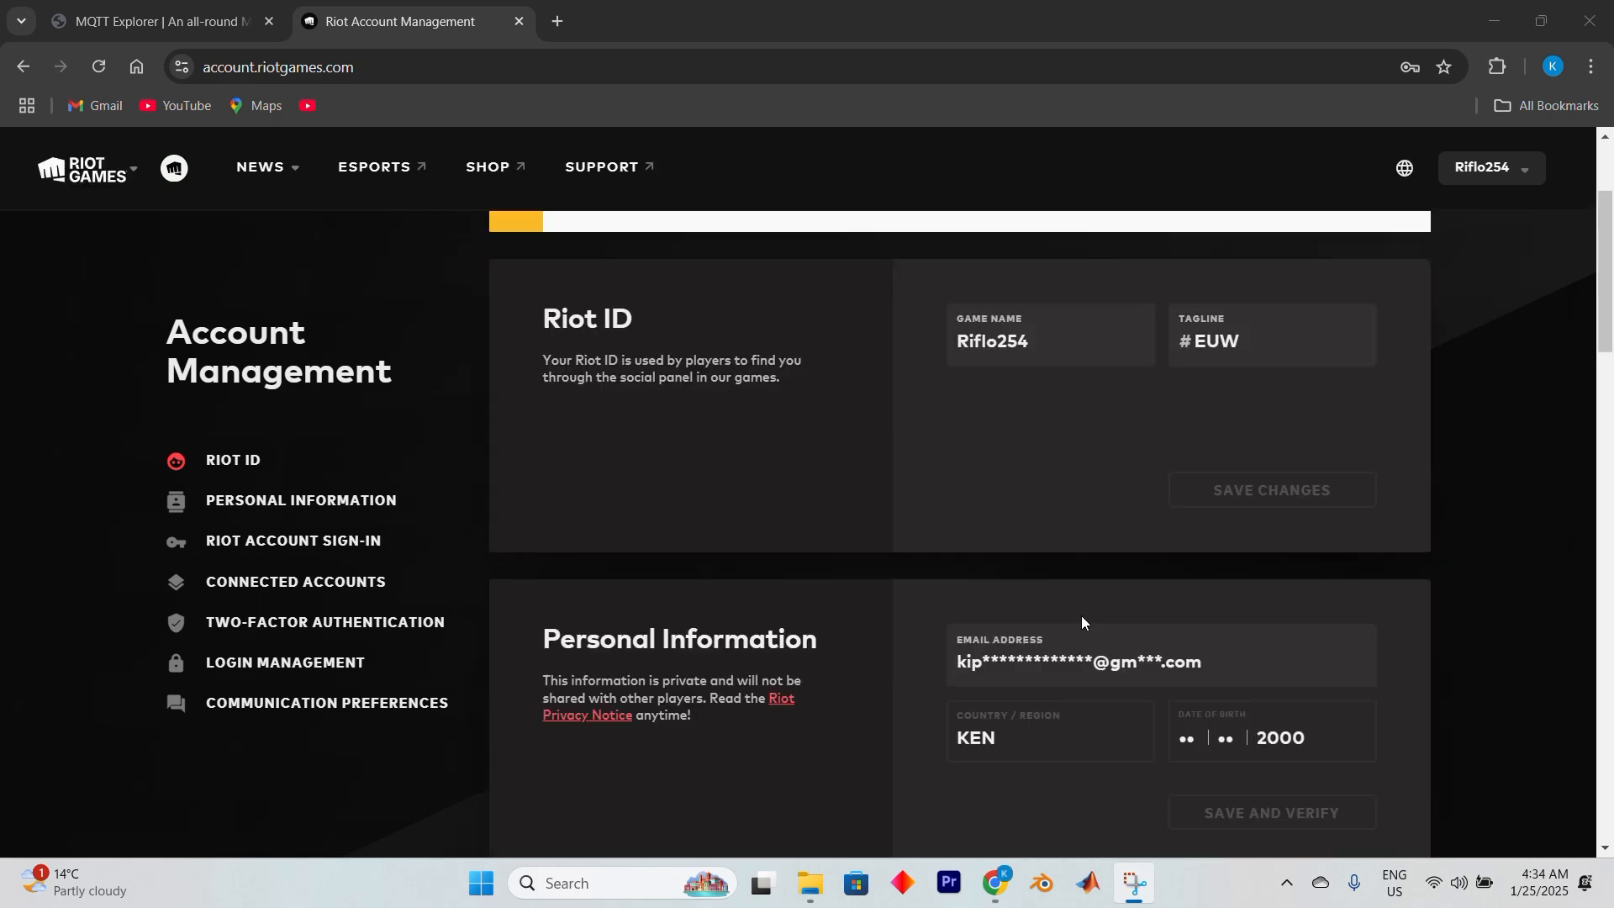
pyautogui.scroll(-3)
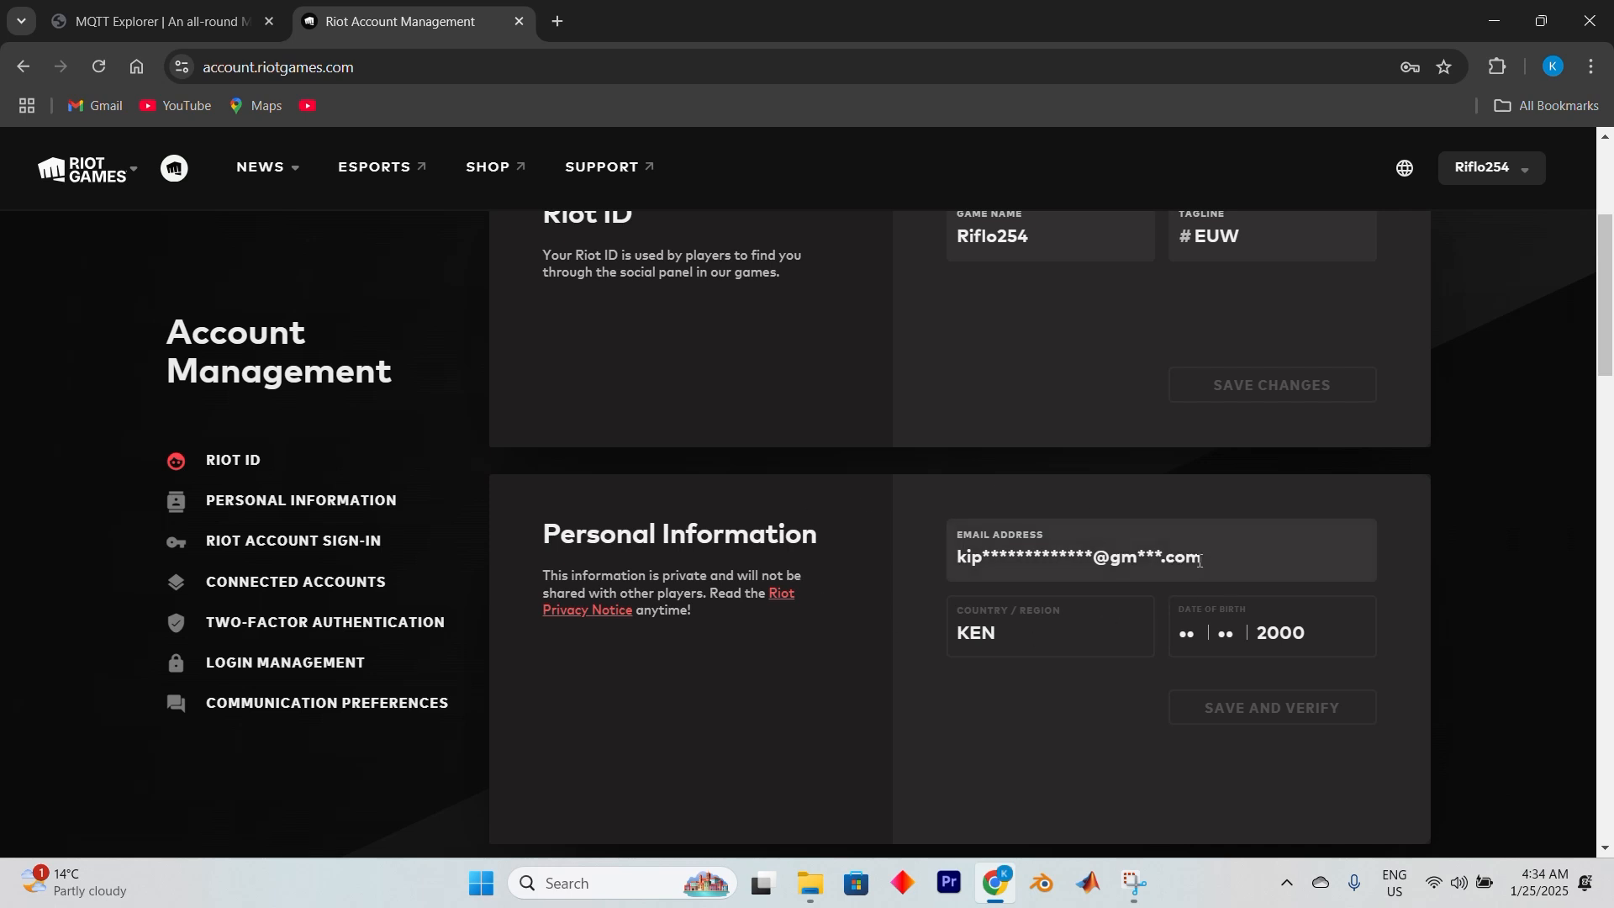
# Step: Empty the Personal Information email address field and refocus it
pyautogui.click(1158, 555)
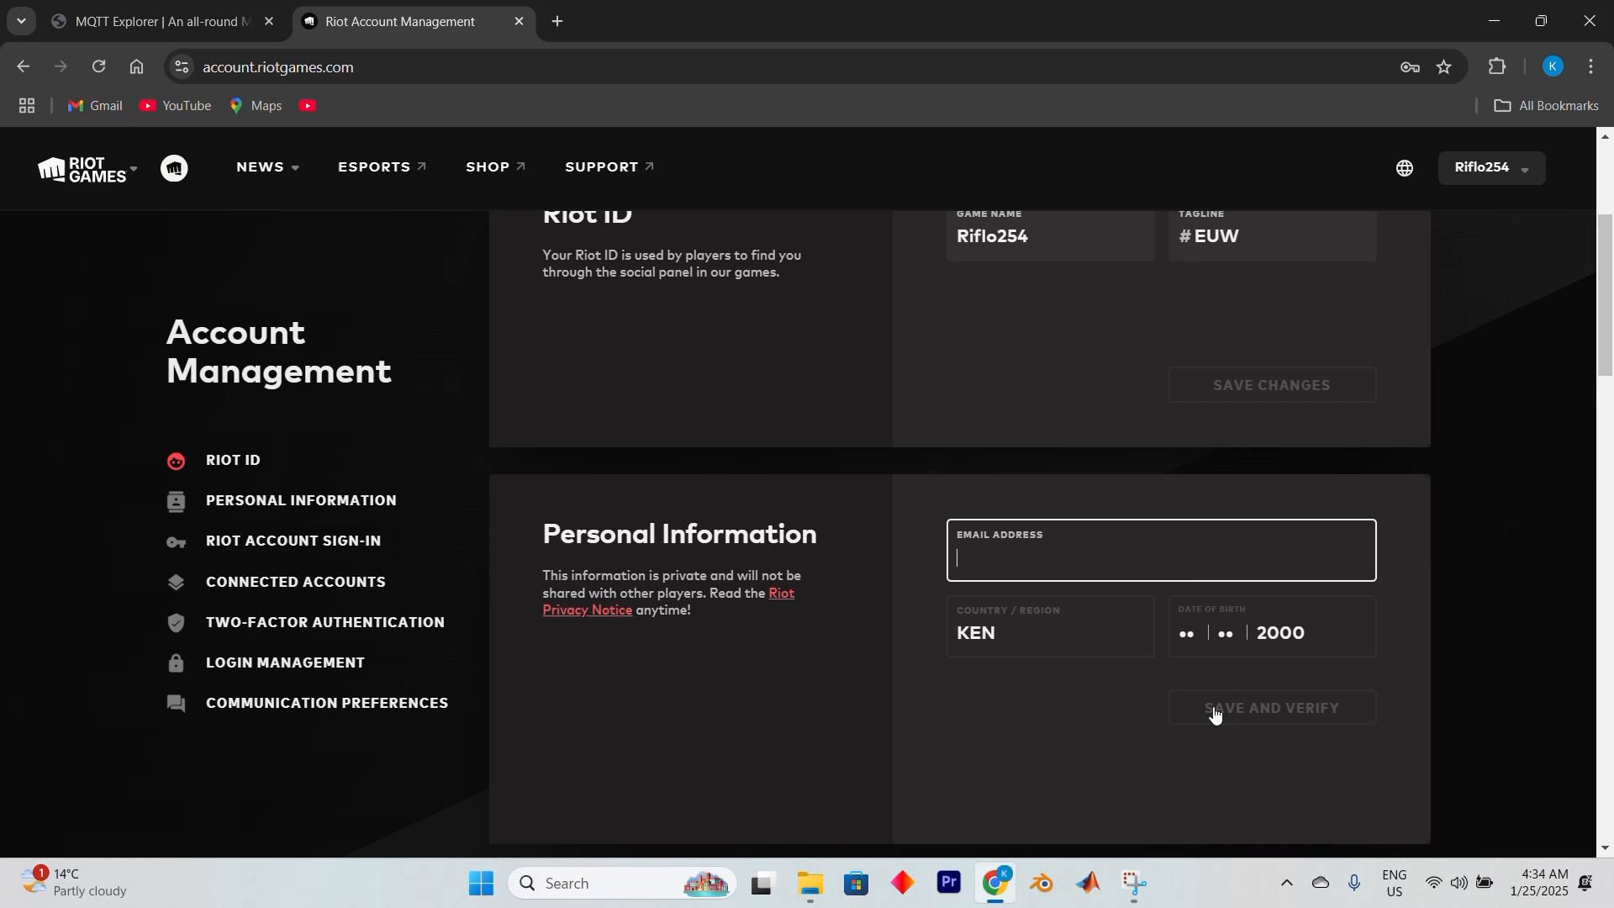
pyautogui.scroll(-3)
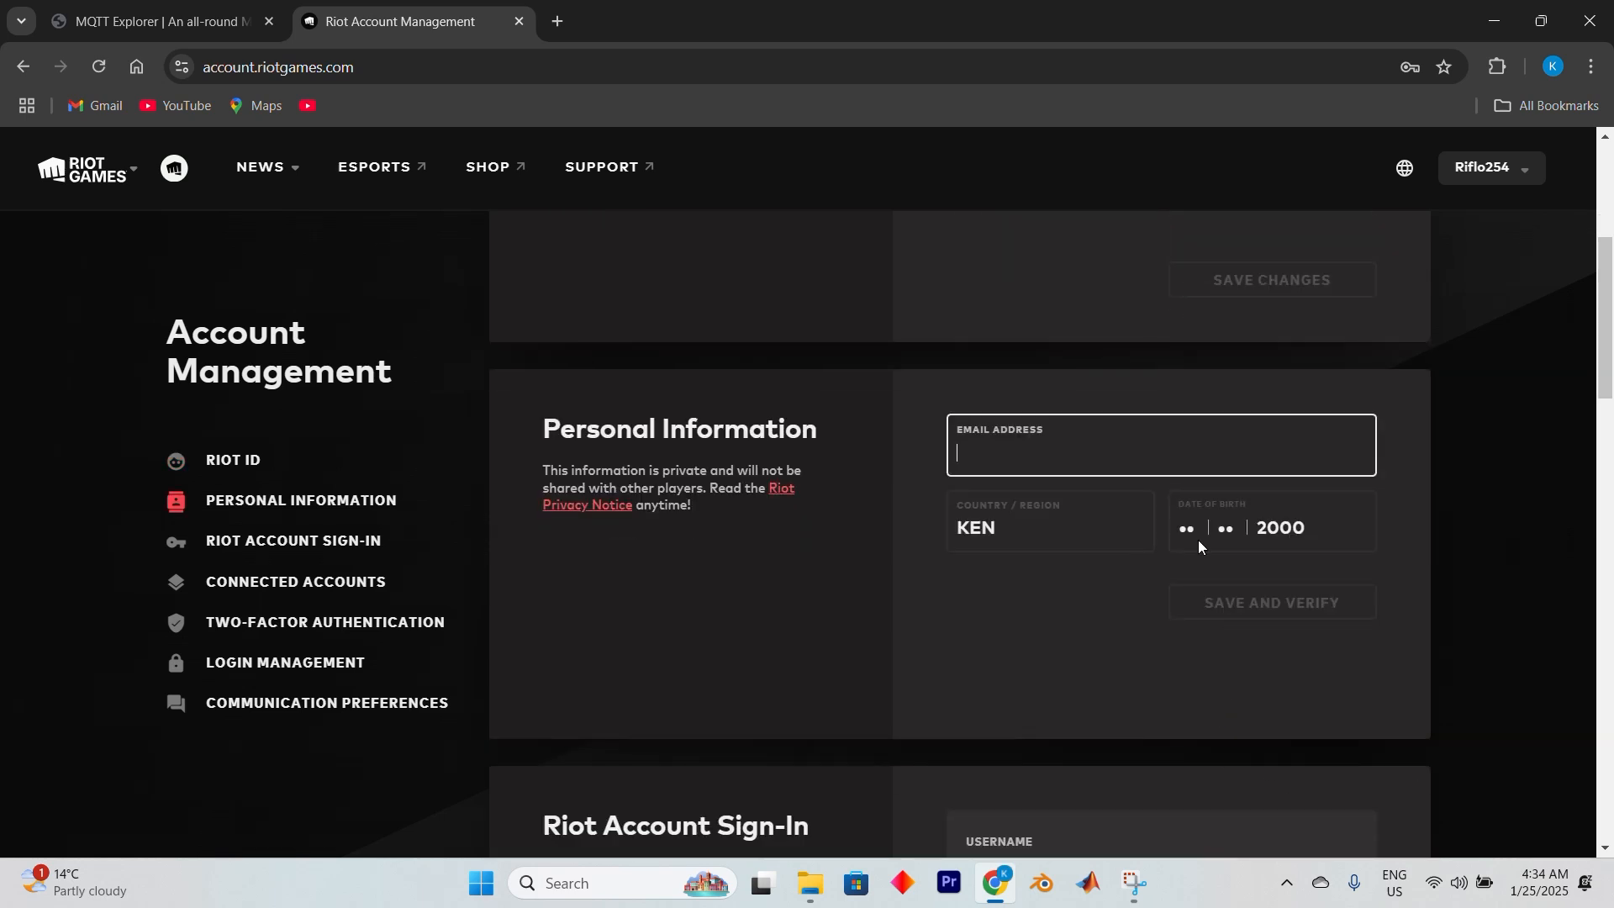
pyautogui.scroll(-3)
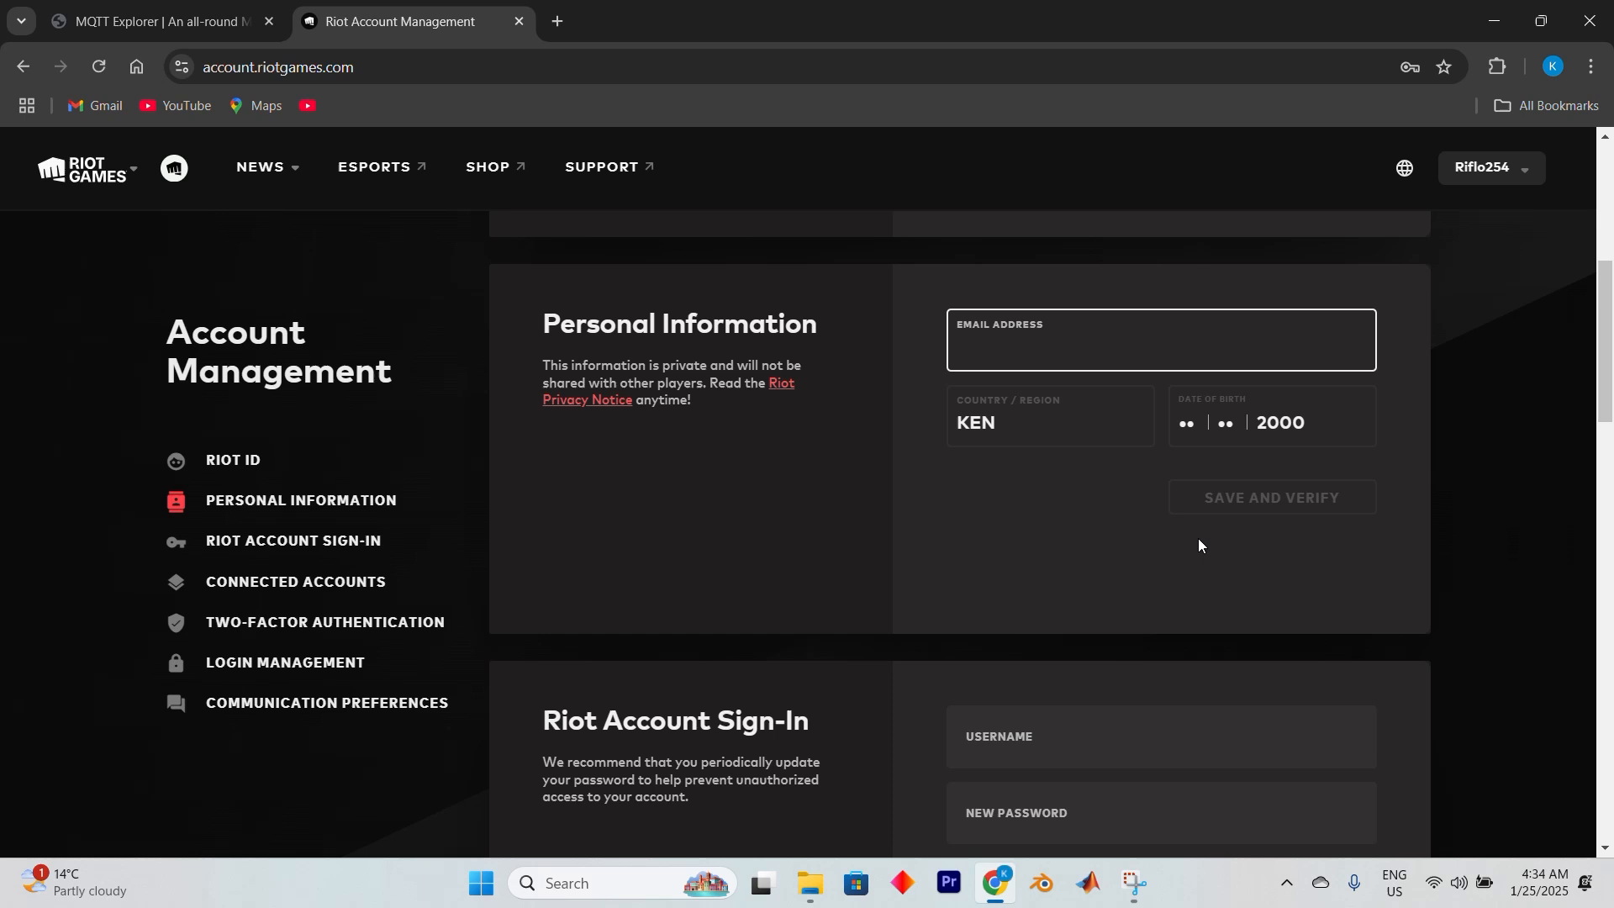
pyautogui.moveTo(1198, 536)
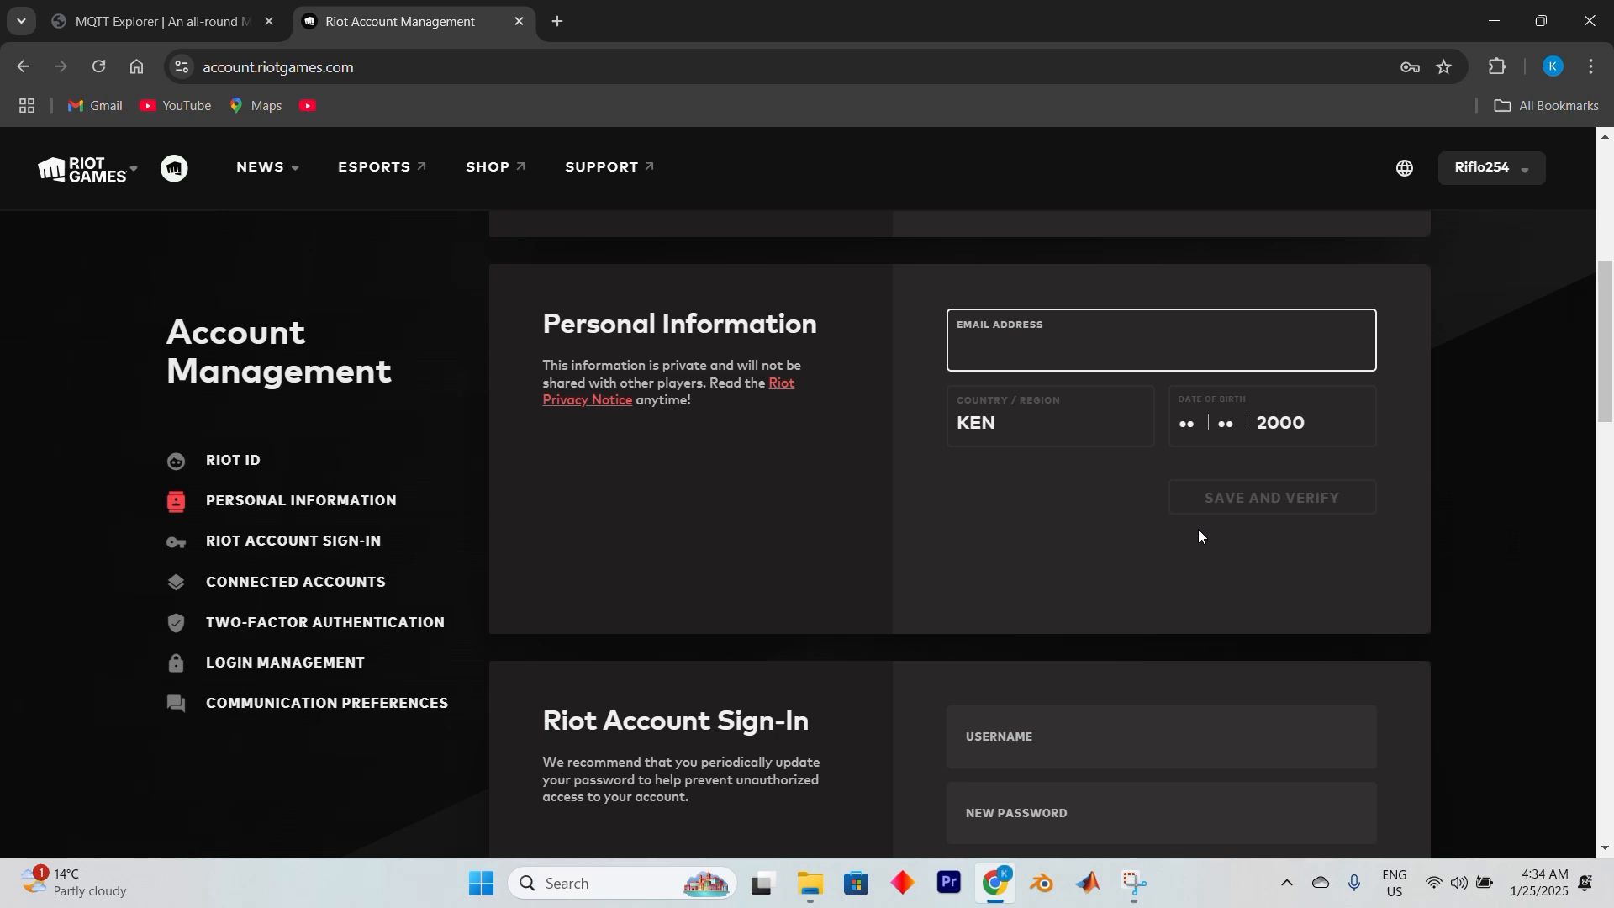
pyautogui.click(1160, 348)
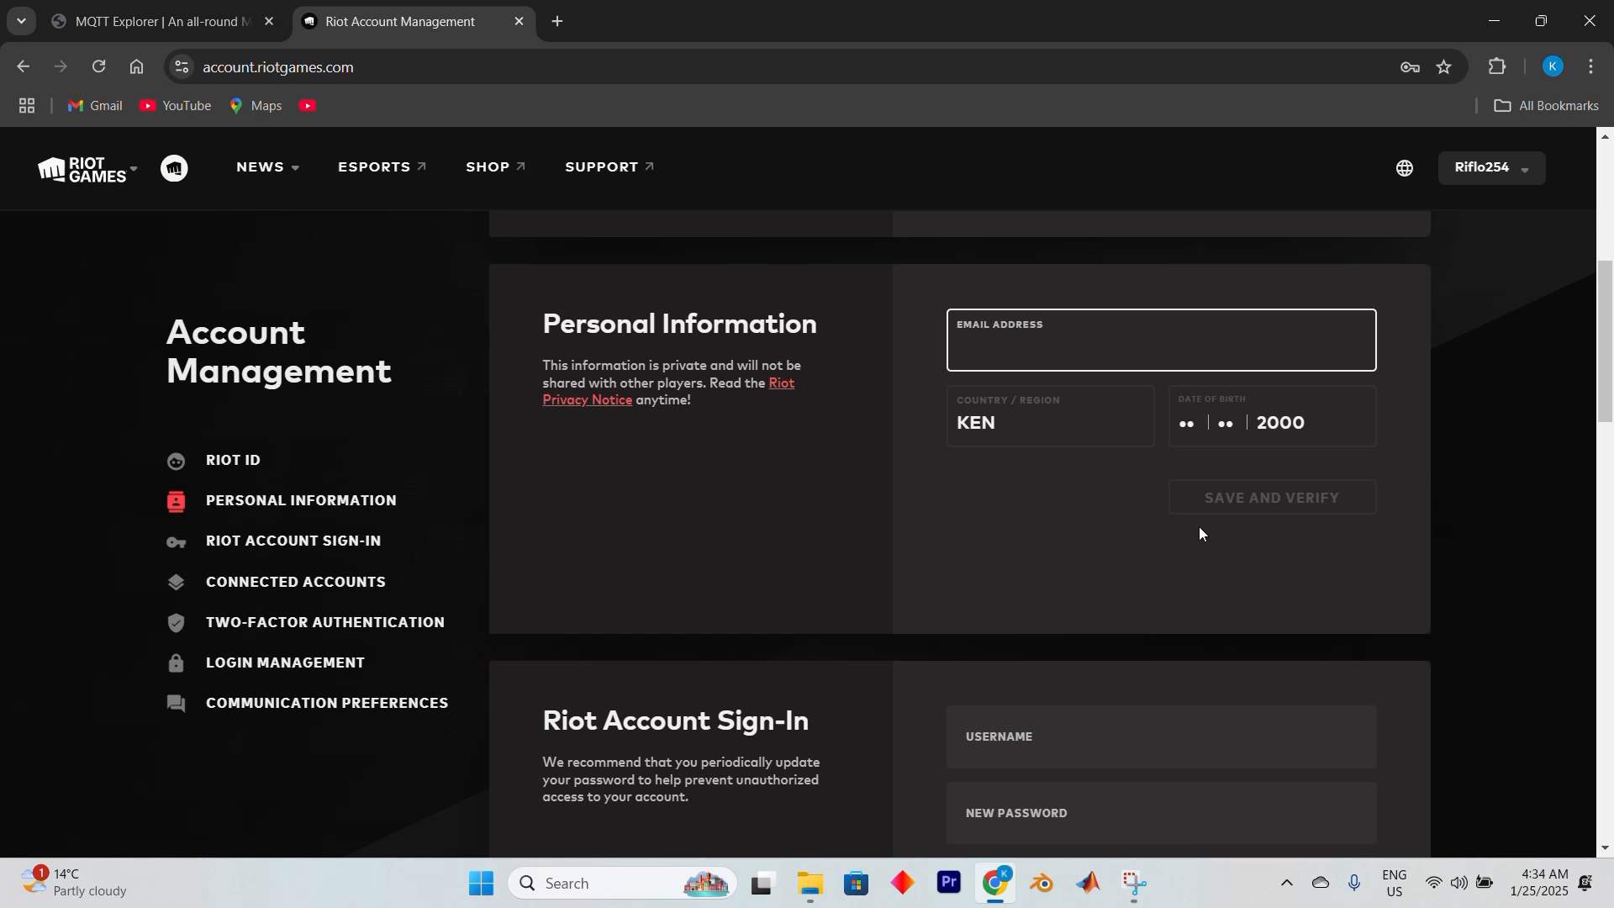
pyautogui.click(1160, 348)
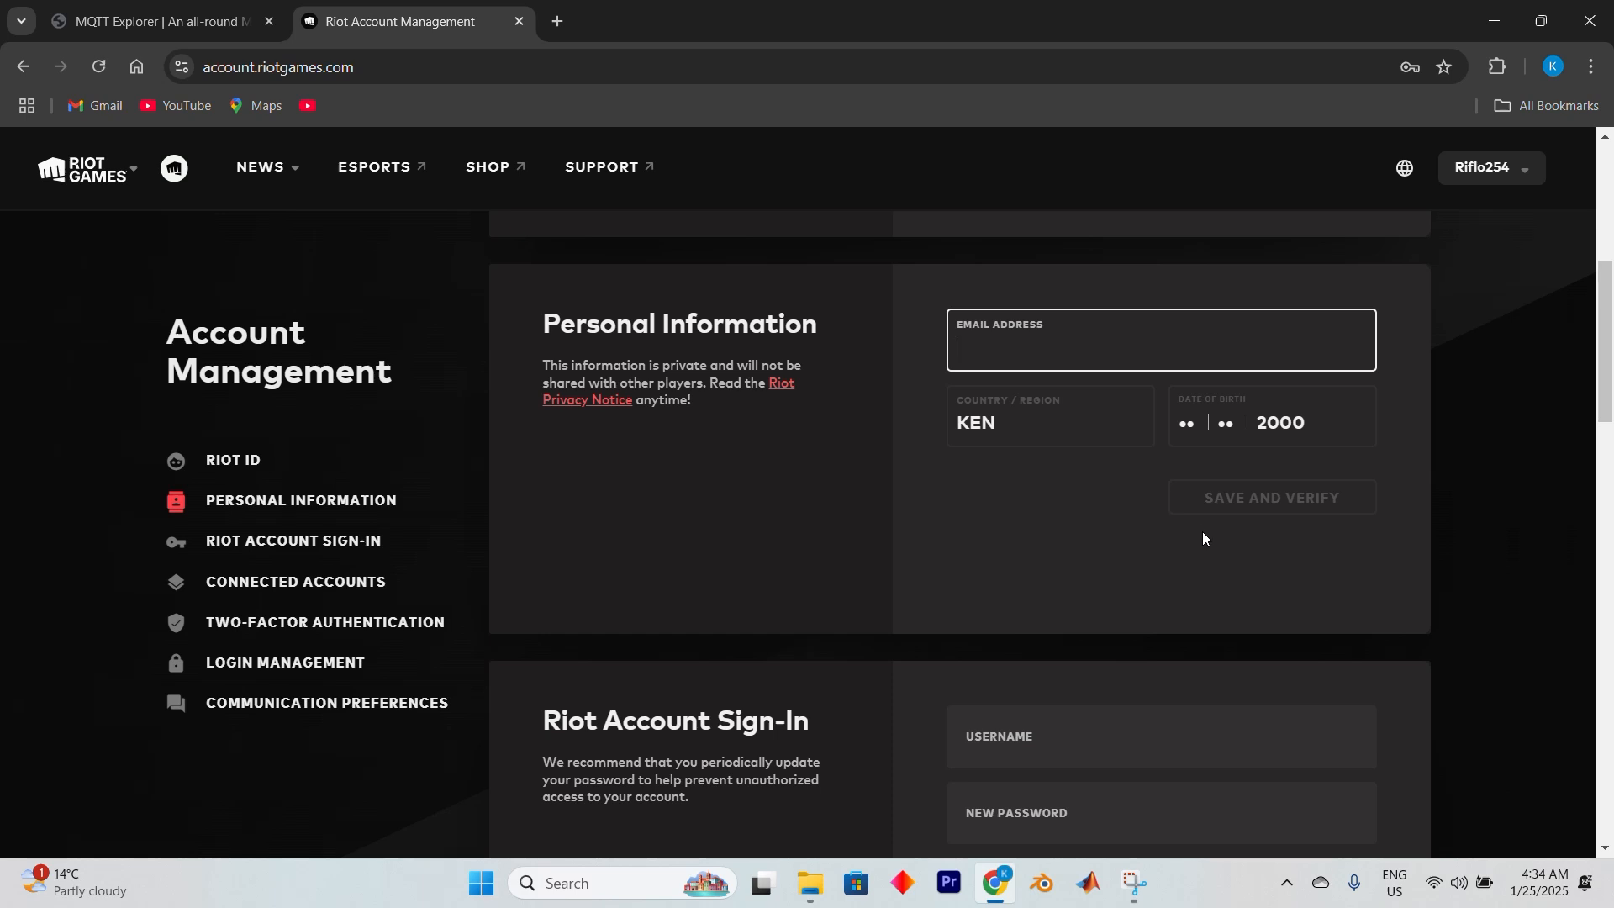
# Step: Scroll down to the username, new password and confirm-password fields
pyautogui.scroll(-3)
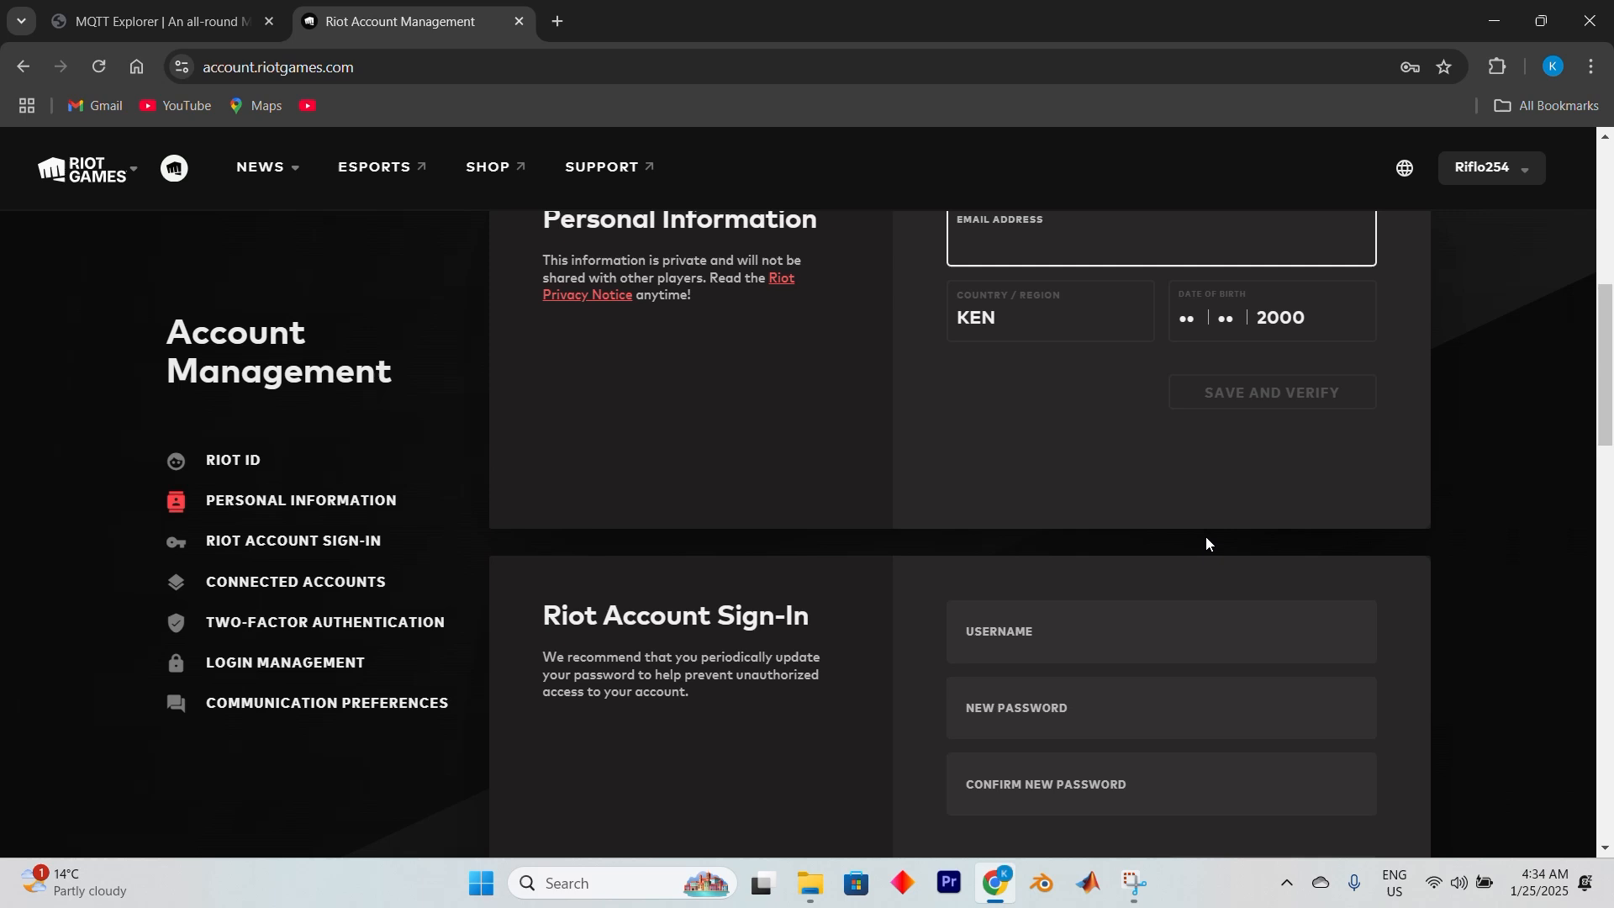
pyautogui.scroll(-3)
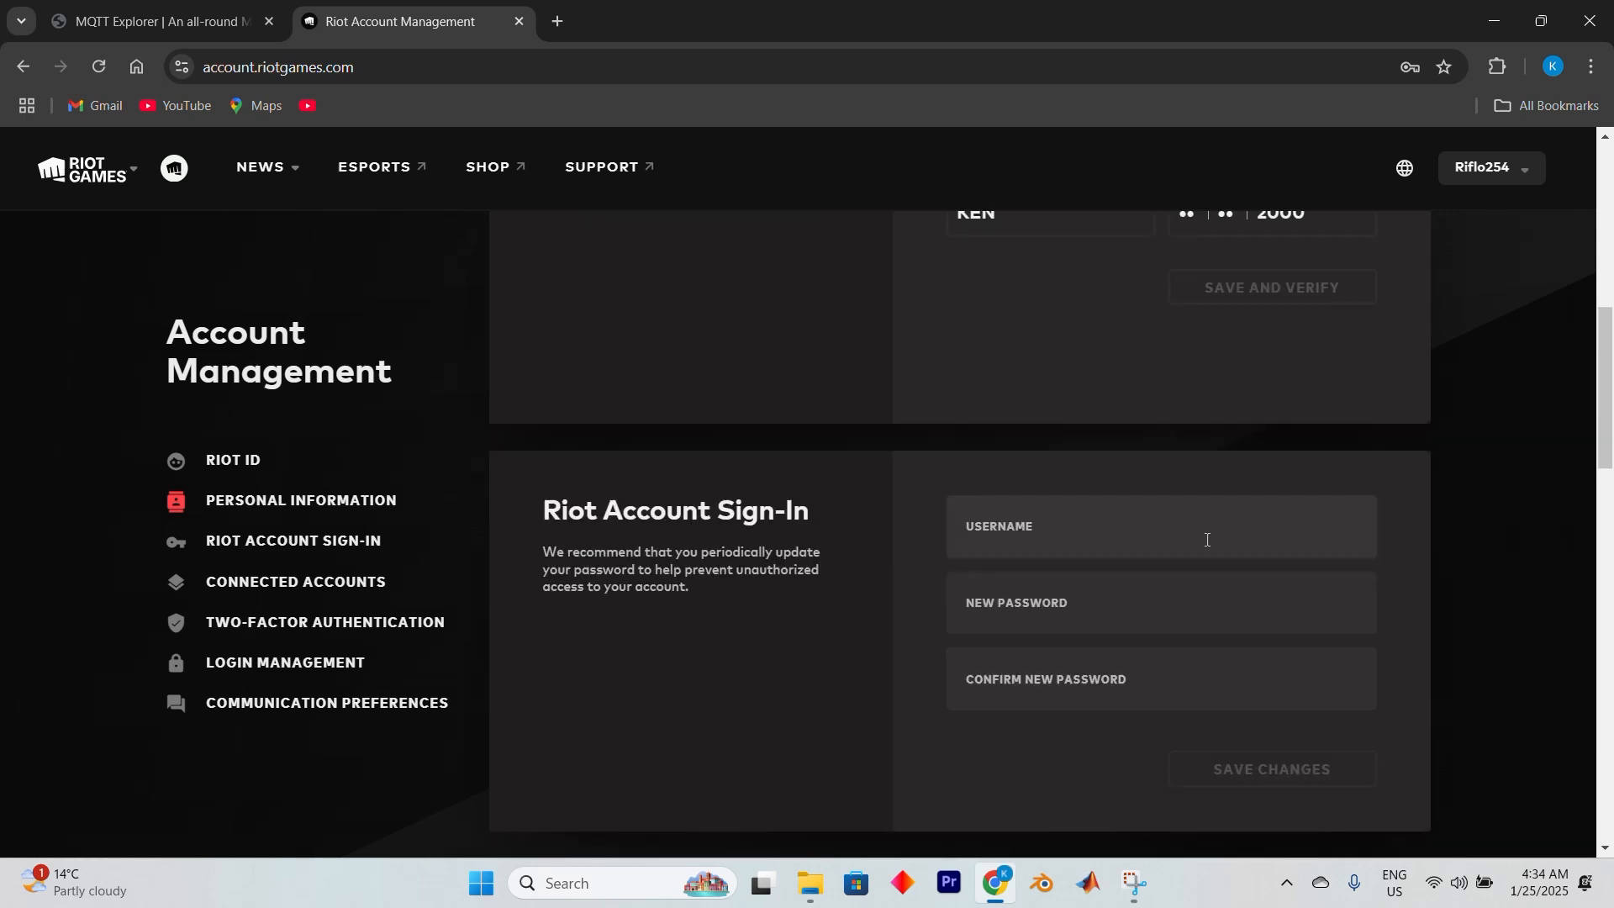